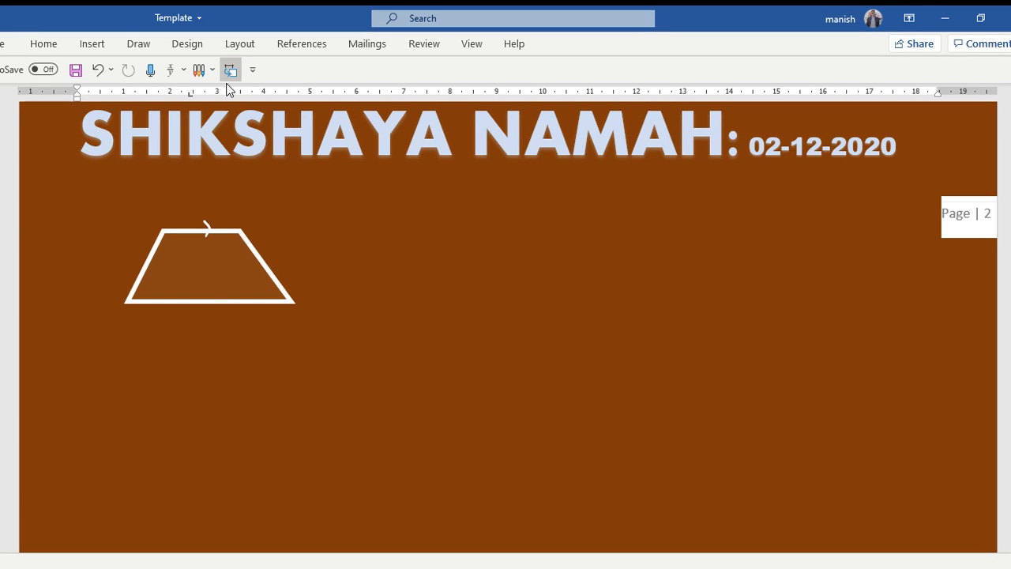
- Handwrite the trapezium labels b1, b2, height and 'Area = ½(b1+b2)h' with the ink pen
{"action": "left_click", "coordinate": [231, 70]}
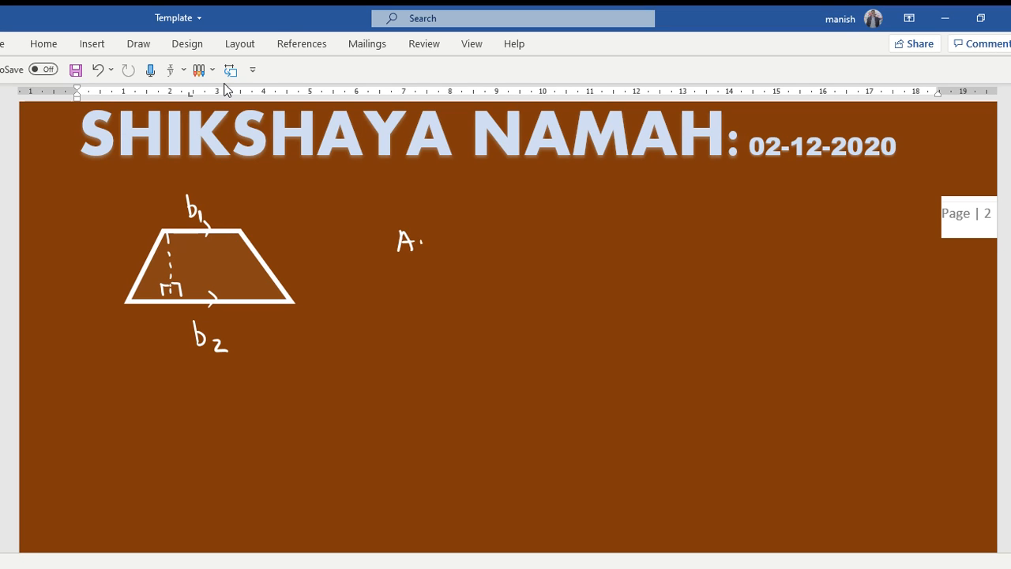
{"action": "type", "text": "rea = 1/2 (b1+b2) h"}
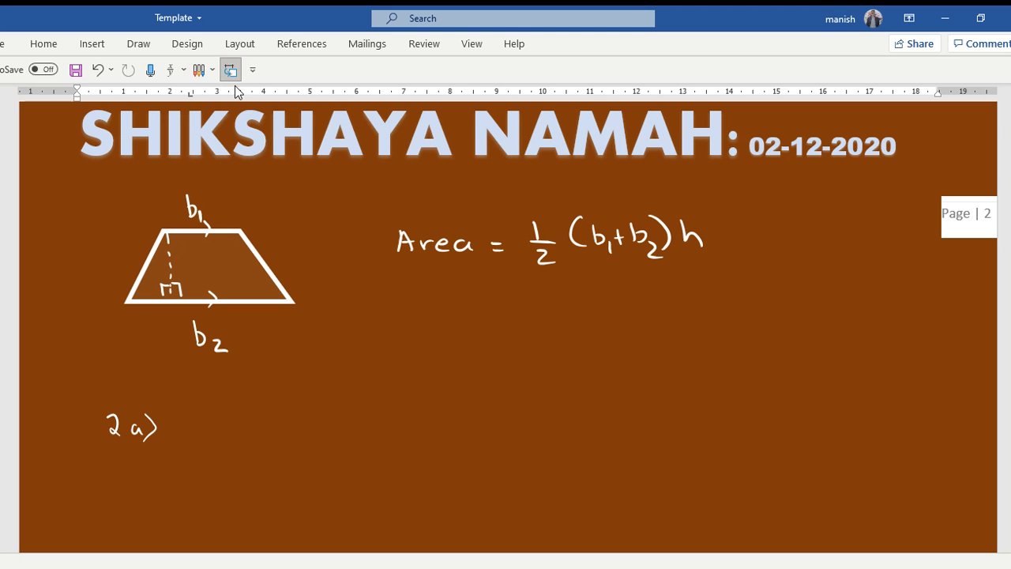
- Sketch question 2a's trapezium and label its sides 6.5, 6cm, 8cm and 7cm
{"action": "left_click_drag", "start_coordinate": [272, 419], "coordinate": [369, 452]}
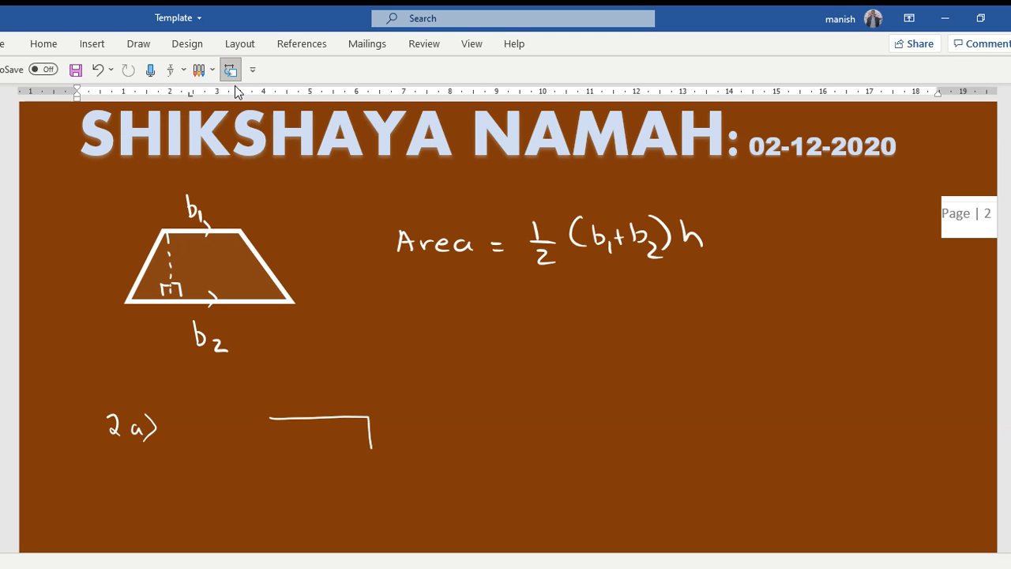
{"action": "left_click_drag", "start_coordinate": [371, 429], "coordinate": [209, 493]}
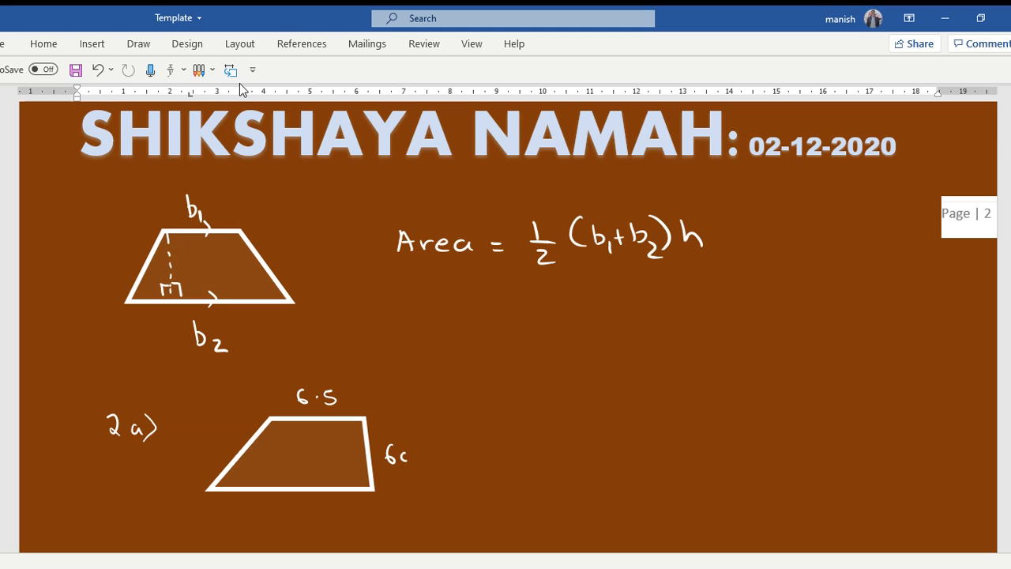
{"action": "type", "text": "m"}
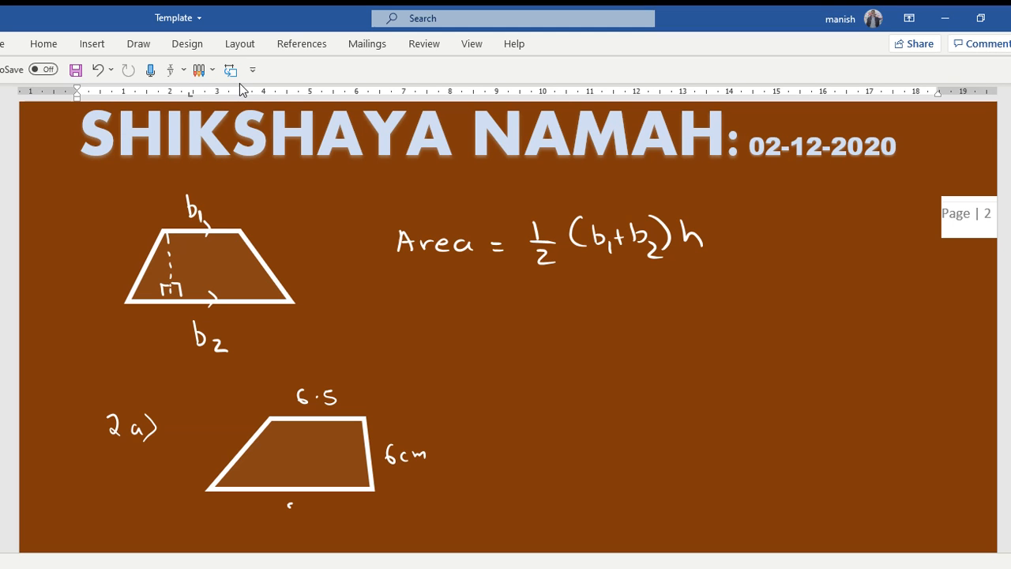
{"action": "type", "text": "8cm"}
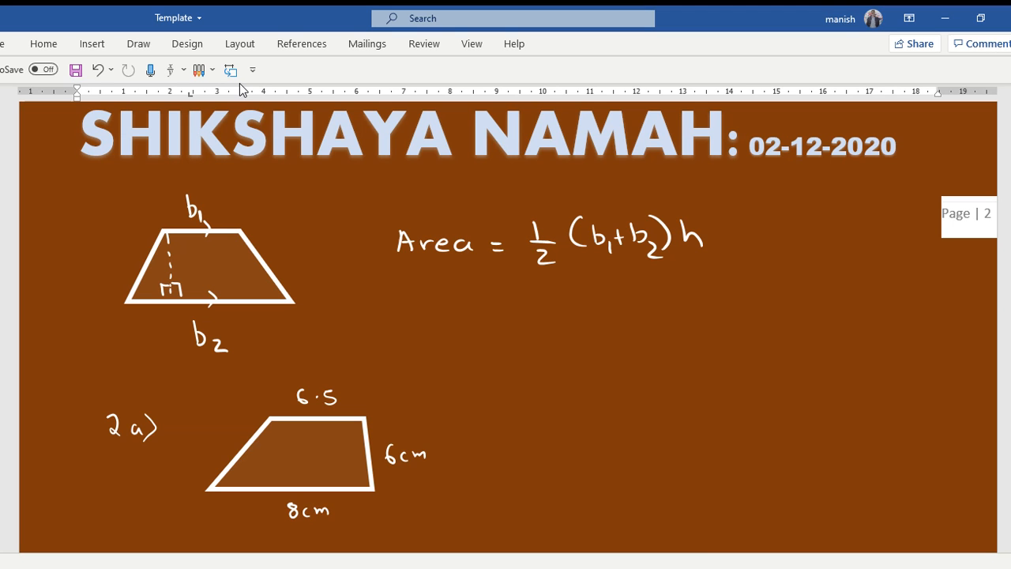
{"action": "type", "text": "7cm"}
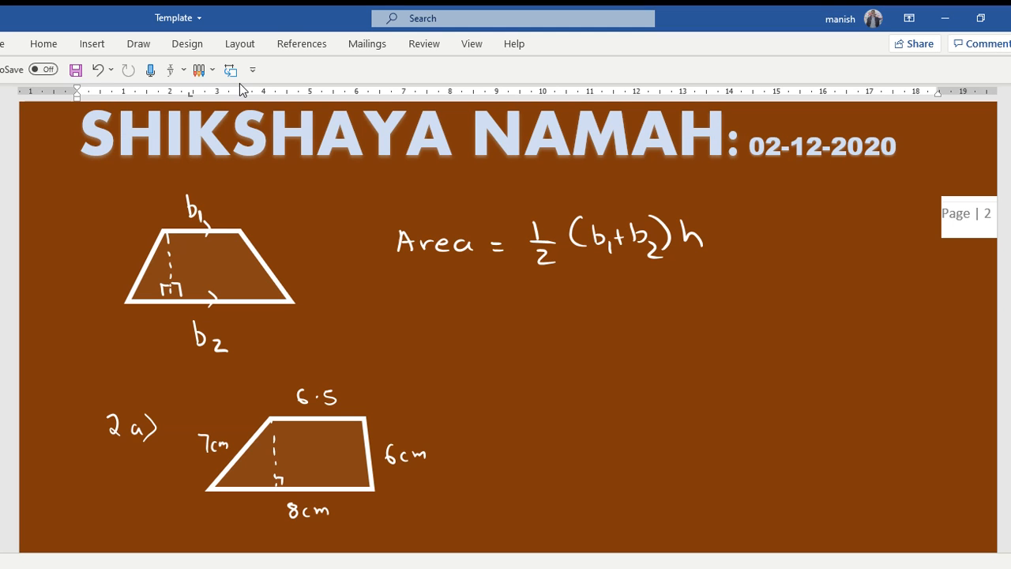
- Mark the 5cm height and start the area working 'A ='
{"action": "type", "text": "5cm"}
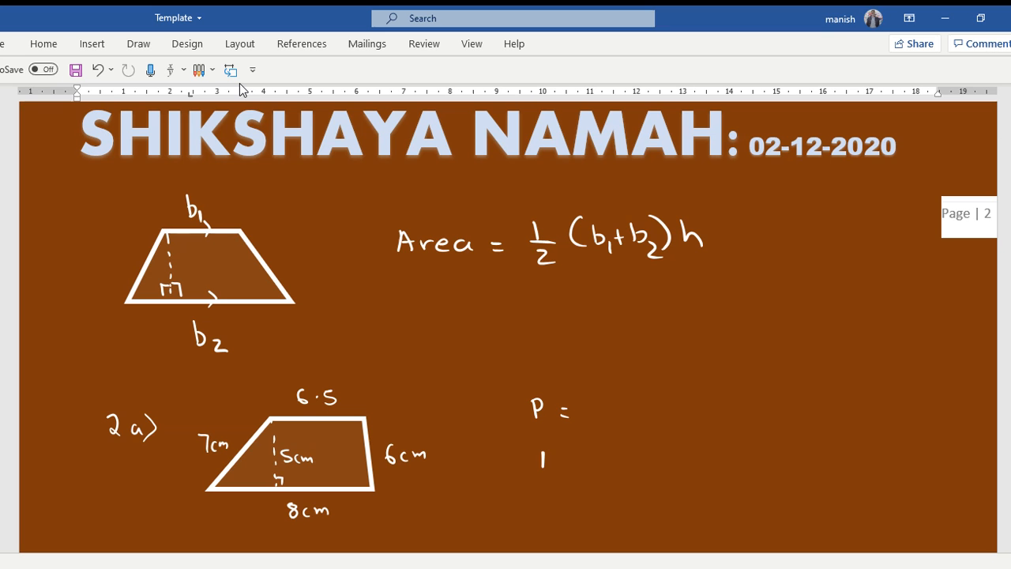
{"action": "type", "text": "A ="}
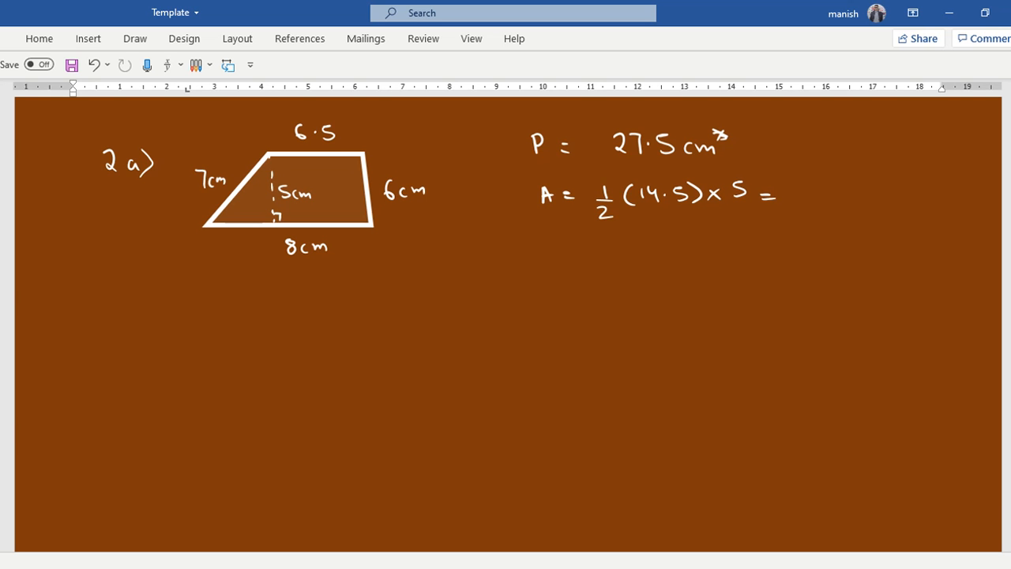
- Finish 2a's area as 72.5/2 = 36.25 cm² and start a circled question 3
{"action": "left_click", "coordinate": [857, 190]}
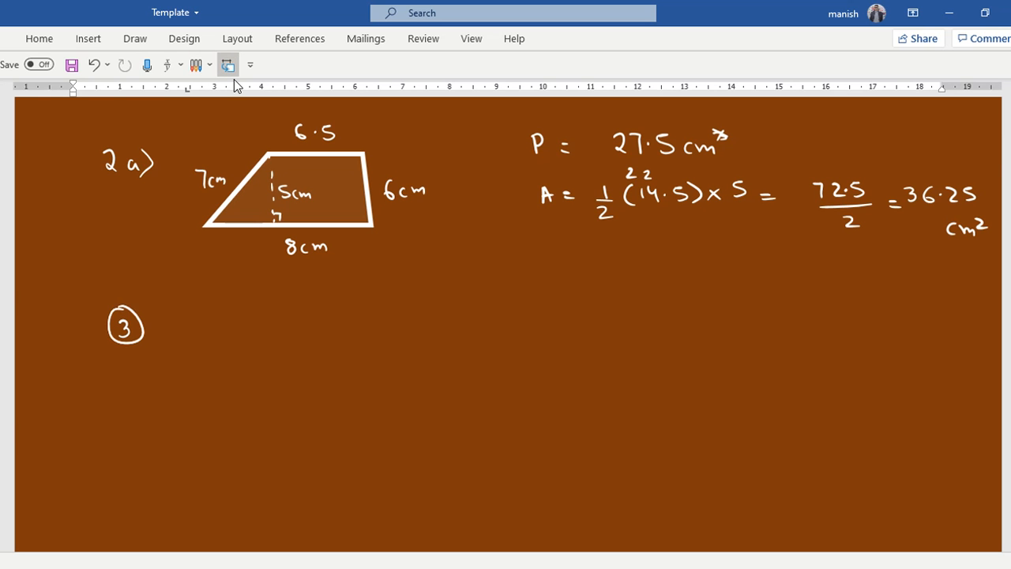
- Sketch question 3's trapezium labelled a, b and 5, and write 'A = 25 cm²'
{"action": "left_click_drag", "start_coordinate": [237, 326], "coordinate": [378, 398]}
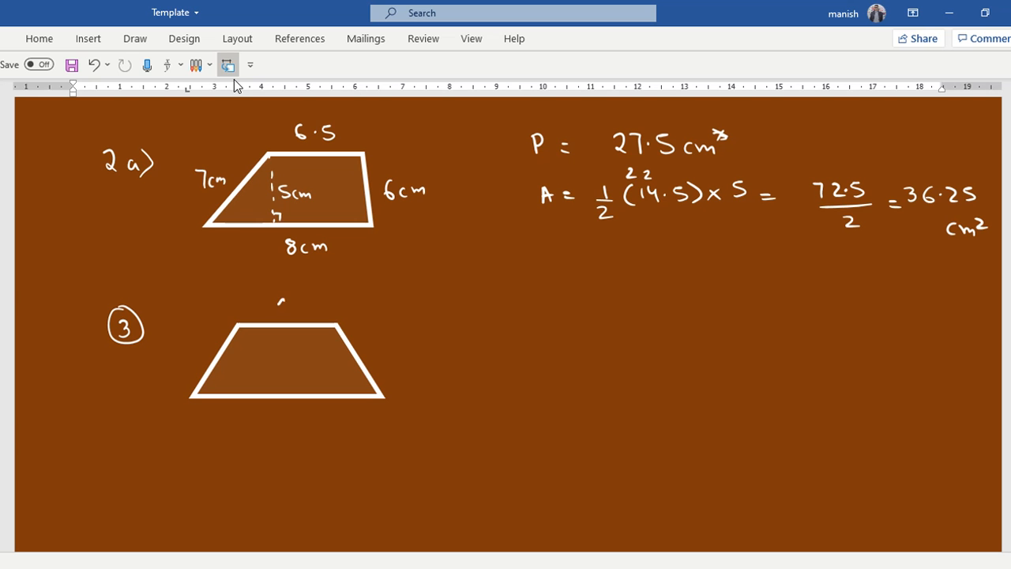
{"action": "type", "text": "ab"}
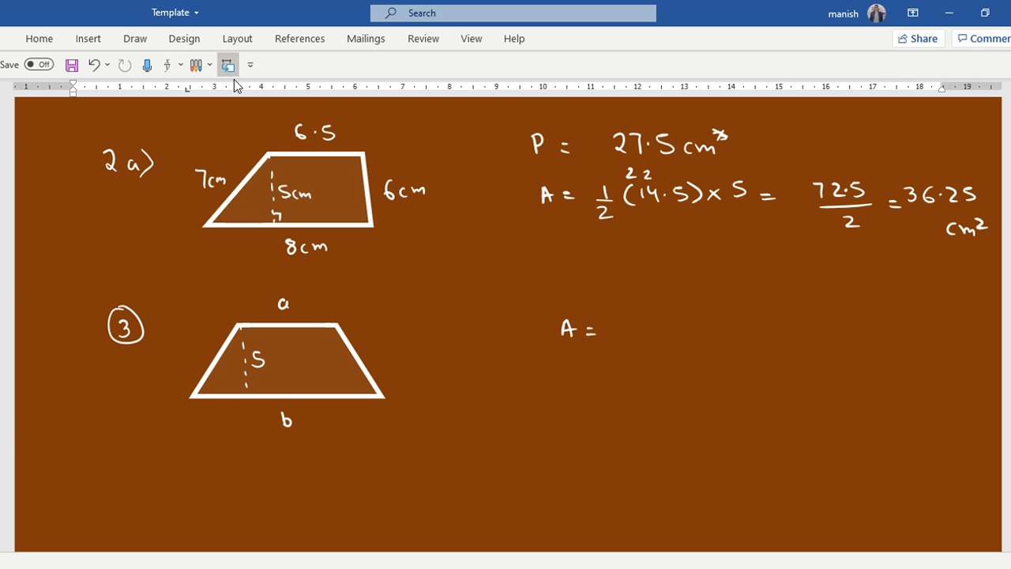
{"action": "type", "text": "25cm2"}
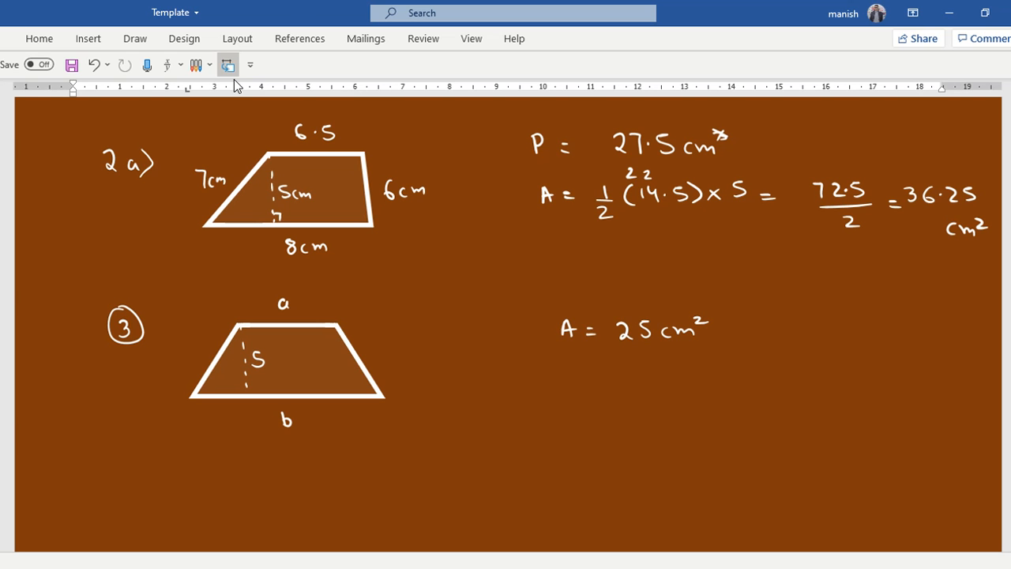
{"action": "mouse_move", "coordinate": [262, 103]}
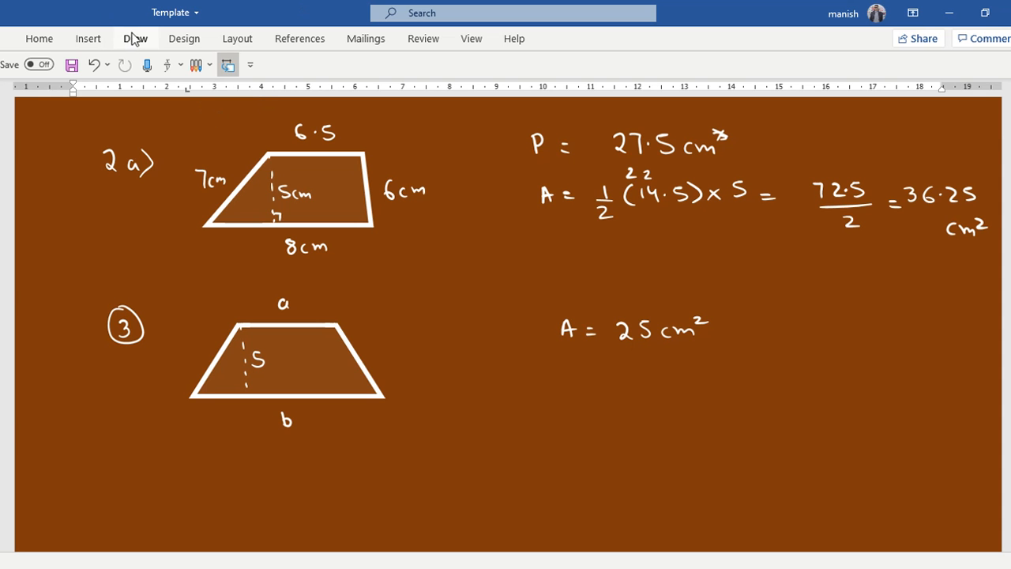
{"action": "mouse_move", "coordinate": [76, 119]}
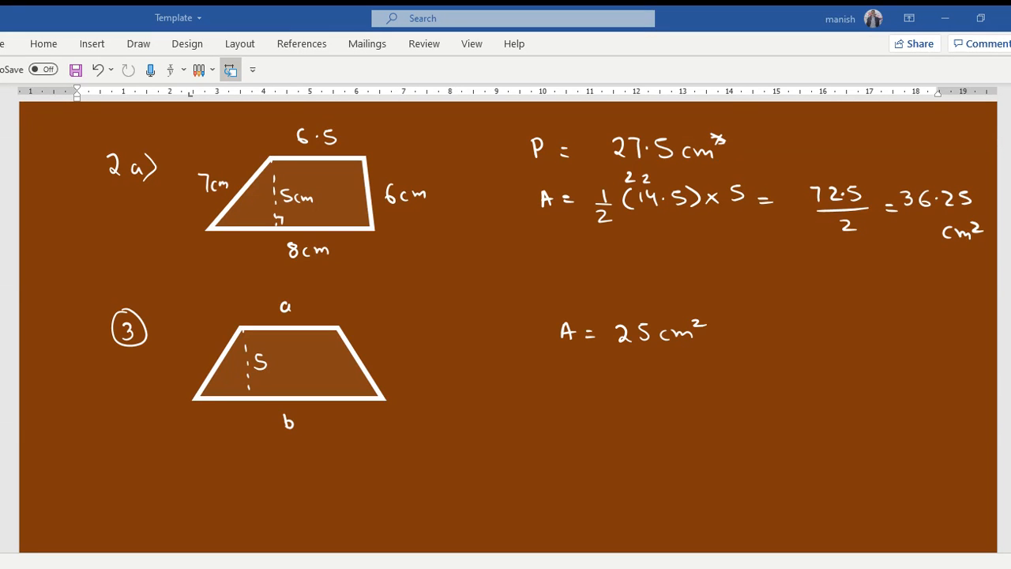
- Write a+b = 10 cm, then draw question 4's rectangle, triangle and trapezium with areas 24, 24.75, 25.5 cm²
{"action": "scroll", "scroll_direction": "down", "scroll_amount": 3}
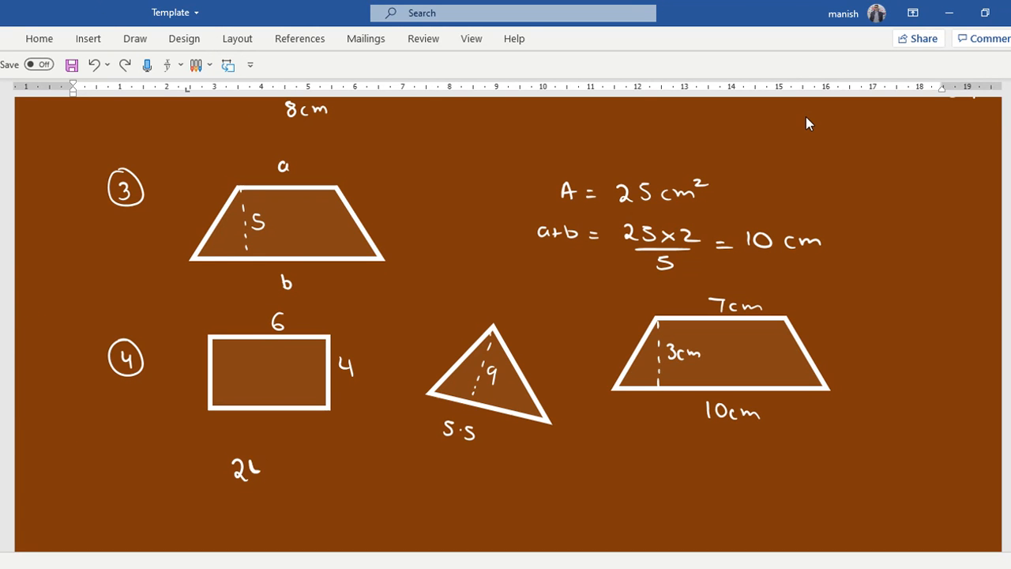
{"action": "type", "text": "4cm²"}
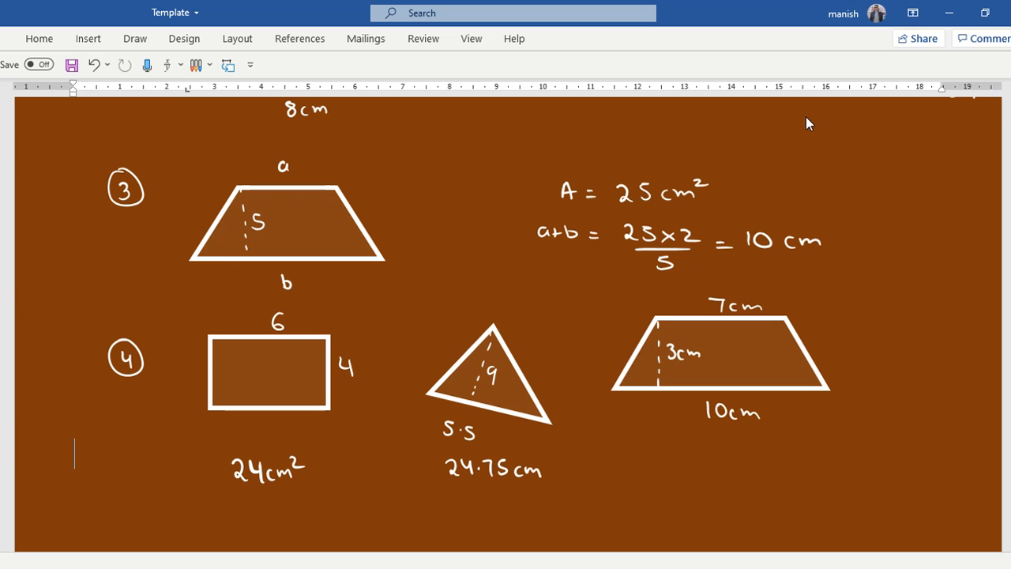
{"action": "type", "text": "² 25.-"}
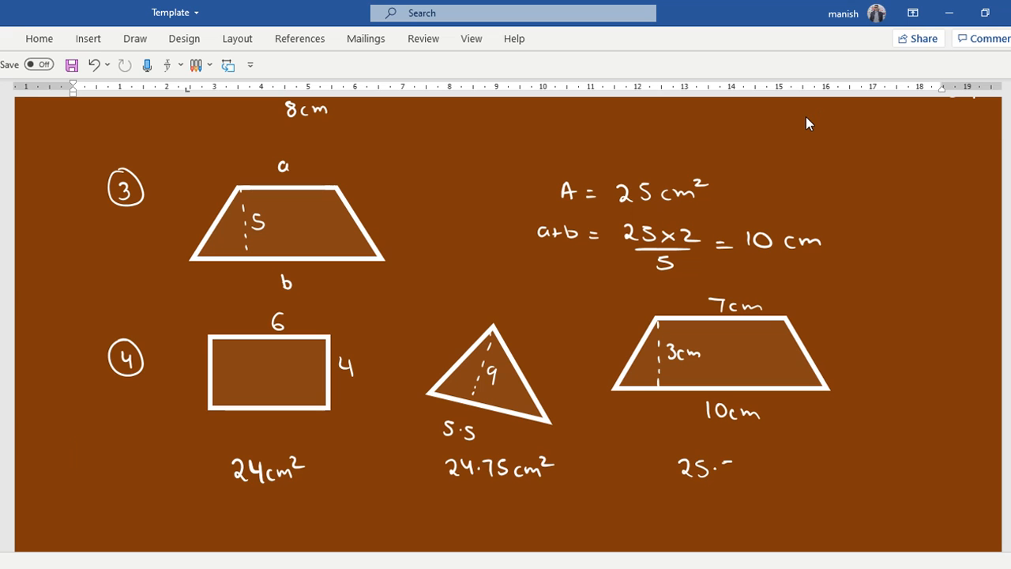
{"action": "type", "text": "5cm²"}
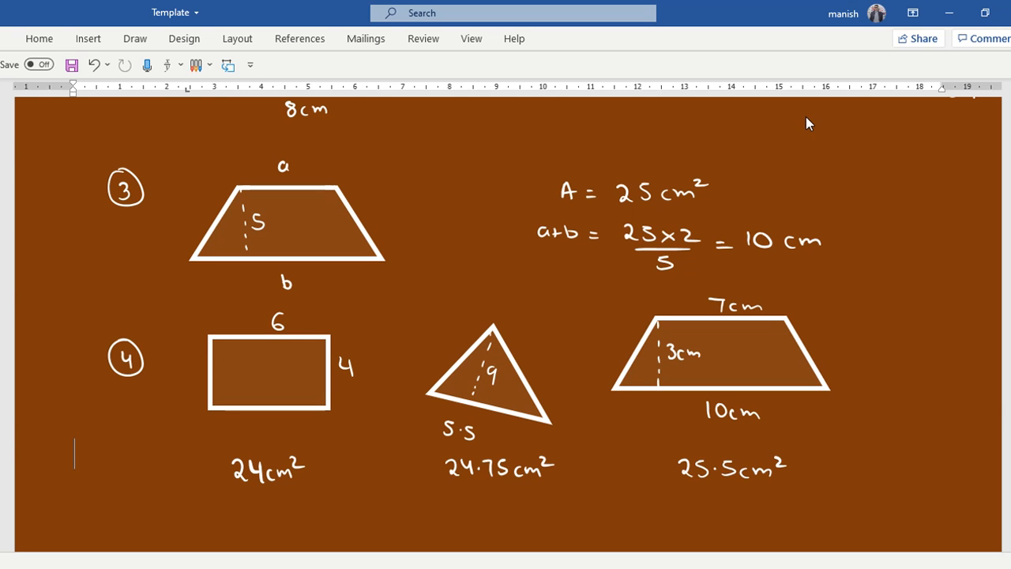
{"action": "mouse_move", "coordinate": [528, 204]}
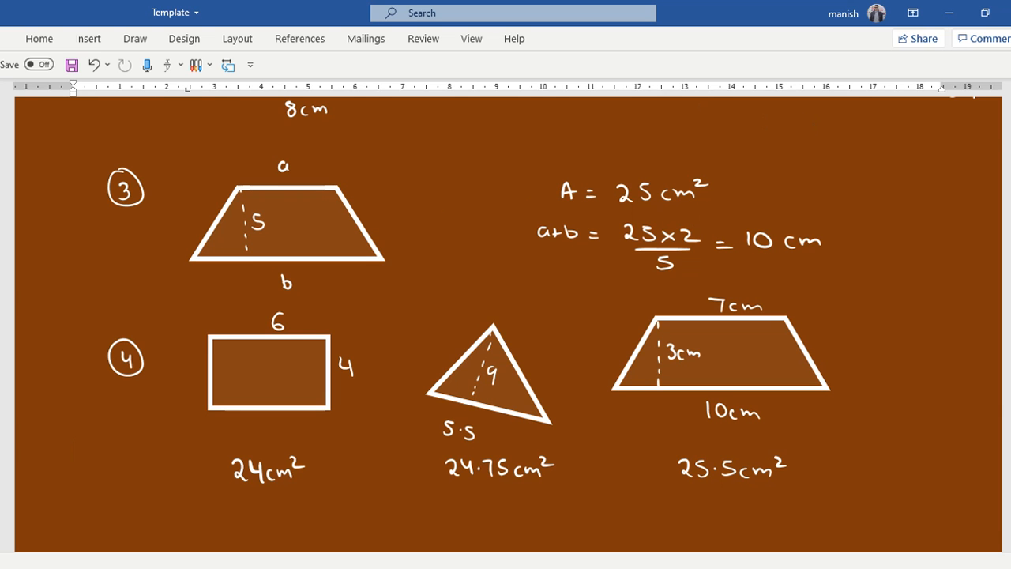
{"action": "scroll", "scroll_direction": "down", "scroll_amount": 3}
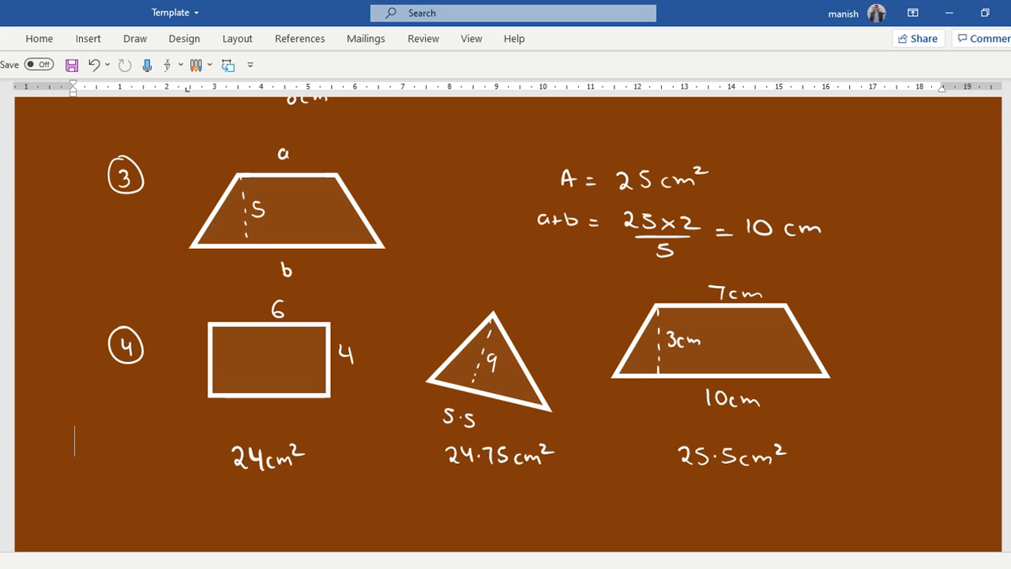
- Scroll down to the blank space below question 4's answers
{"action": "scroll", "scroll_direction": "down", "scroll_amount": 3}
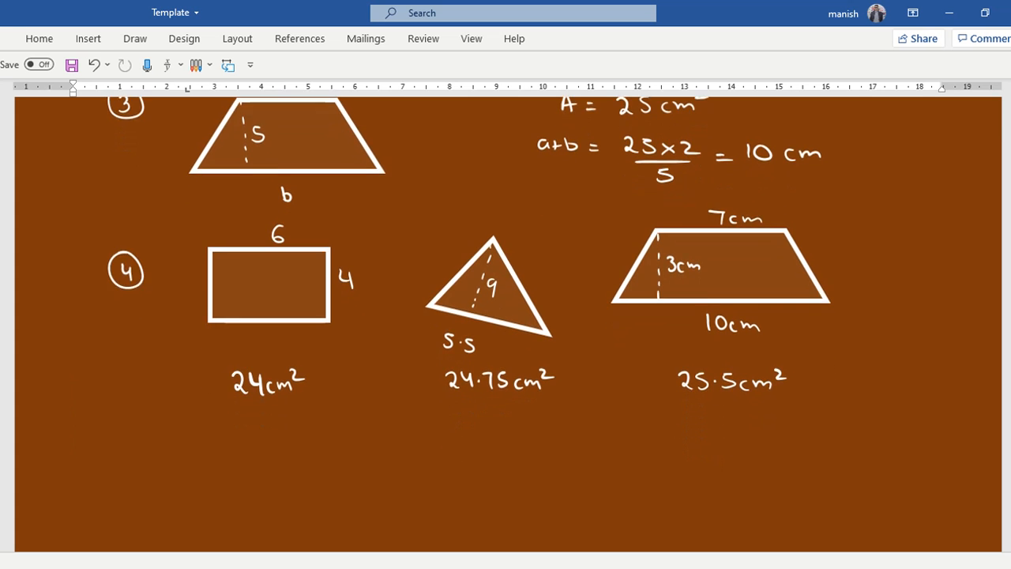
{"action": "scroll", "scroll_direction": "down", "scroll_amount": 3}
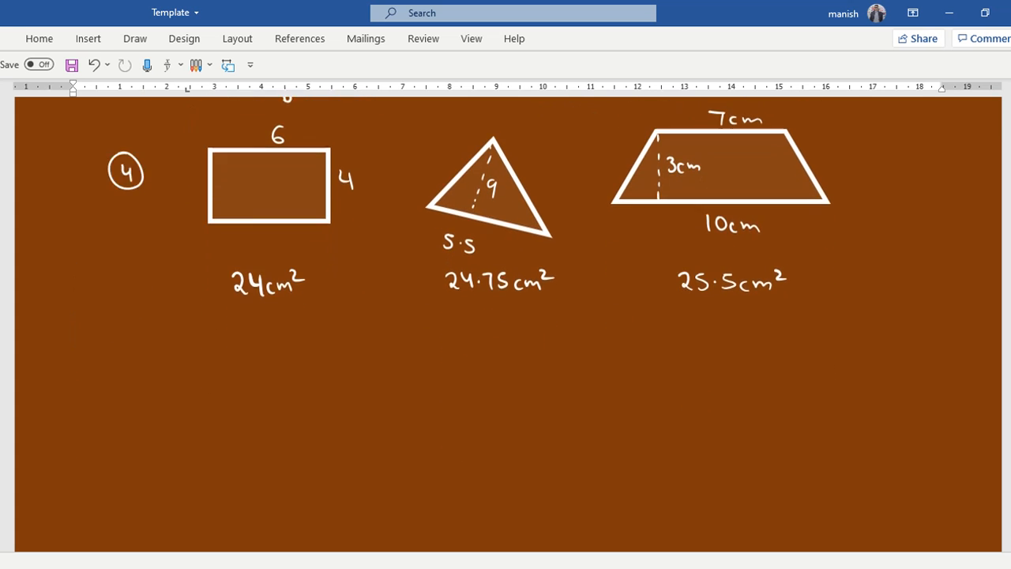
{"action": "scroll", "scroll_direction": "down", "scroll_amount": 3}
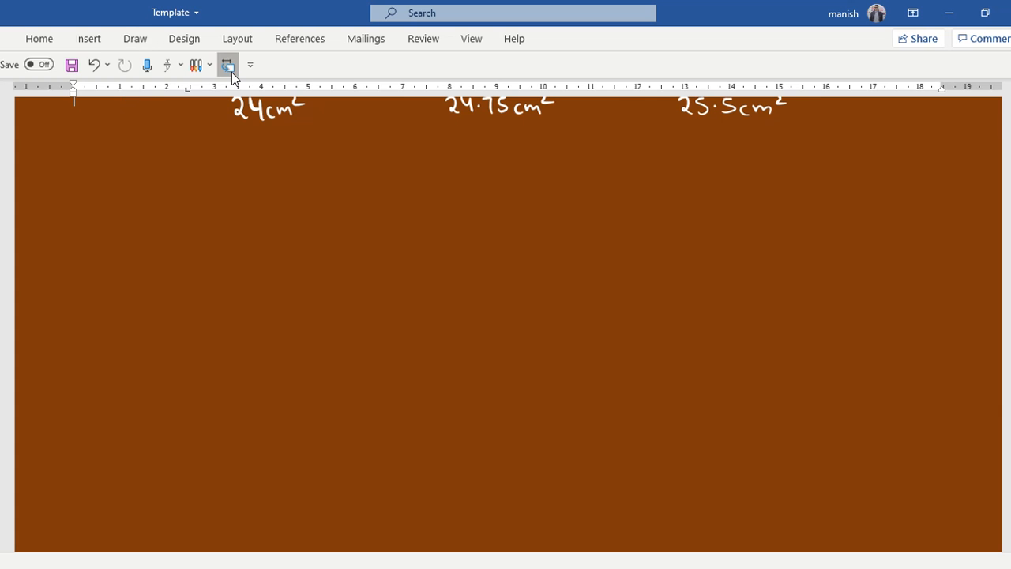
- Sketch a 6cm square and a 7cm/8cm trapezium, then solve 6² = ½(7+a)8 for a = 2 cm
{"action": "left_click_drag", "start_coordinate": [139, 190], "coordinate": [240, 265]}
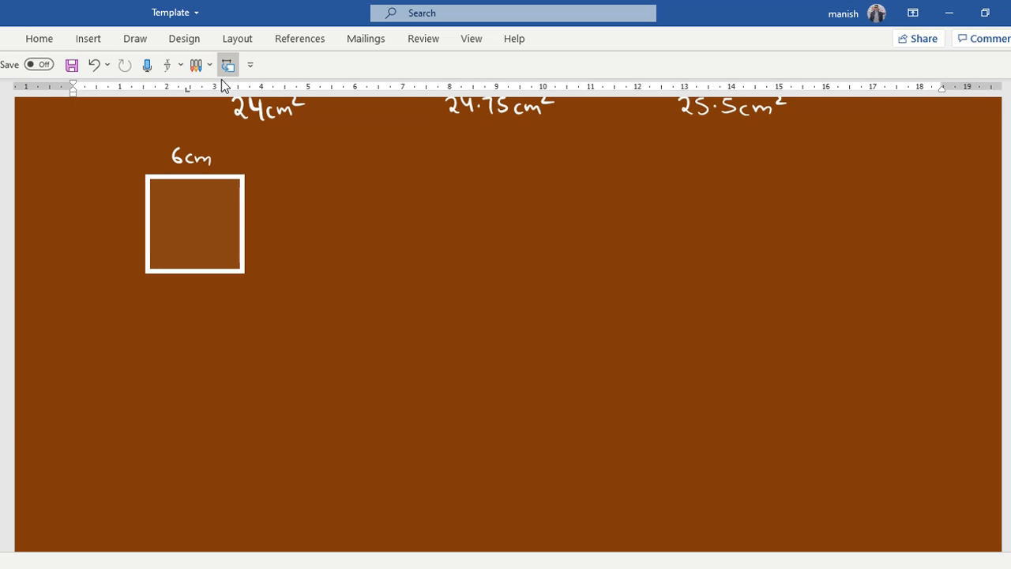
{"action": "left_click_drag", "start_coordinate": [366, 181], "coordinate": [550, 287]}
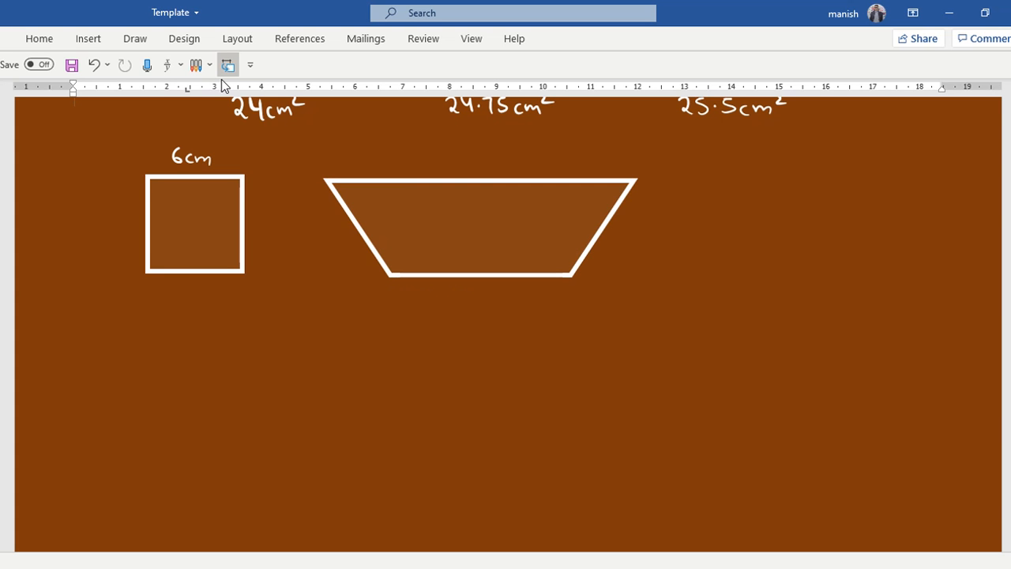
{"action": "type", "text": "7cm"}
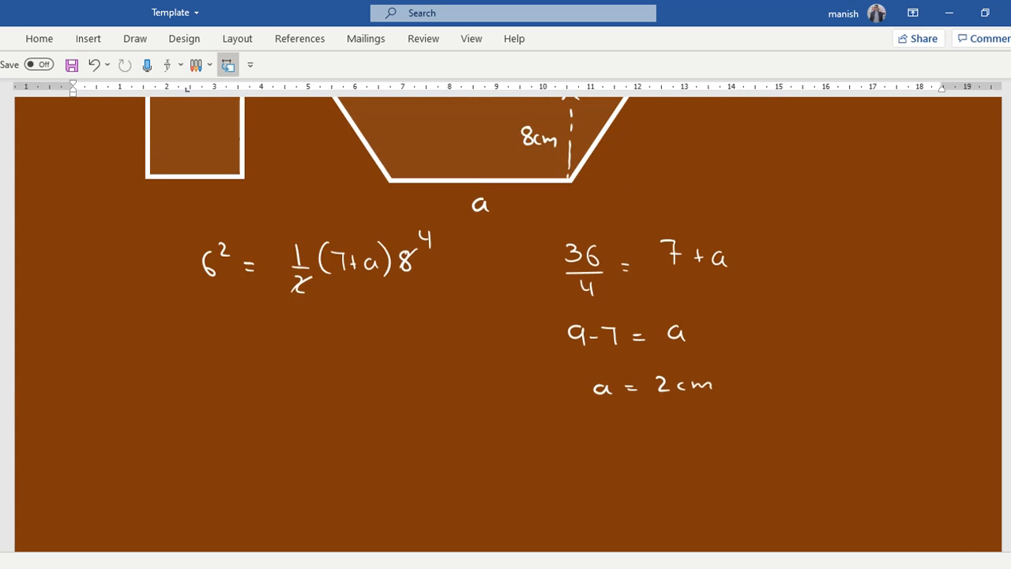
{"action": "scroll", "scroll_direction": "down", "scroll_amount": 3}
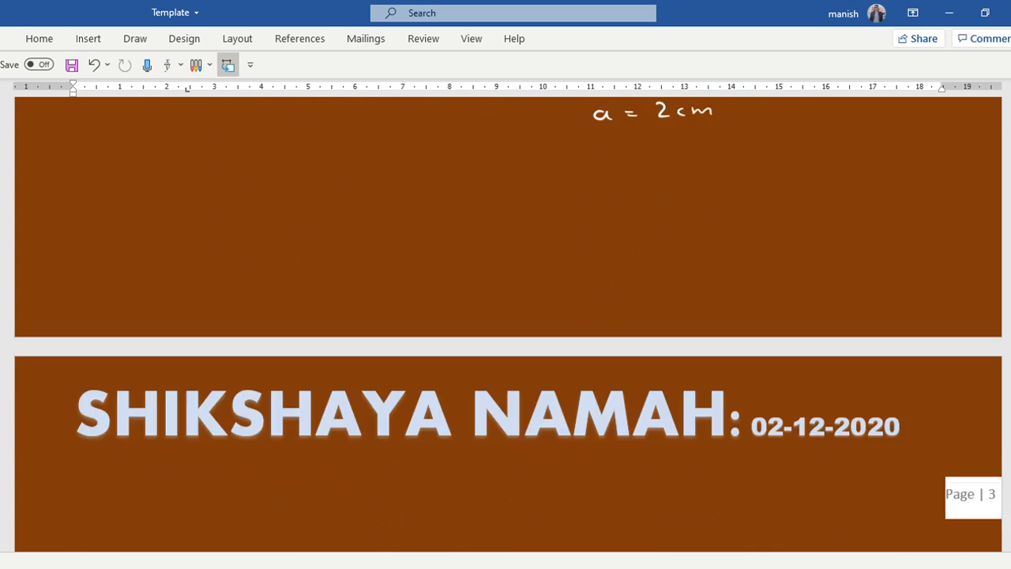